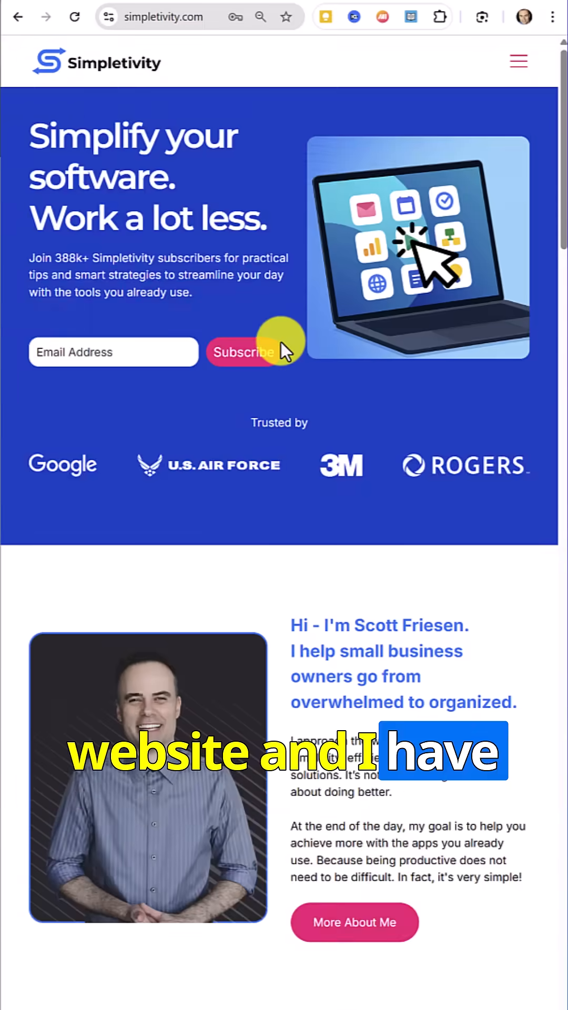
mouse_move(257, 406)
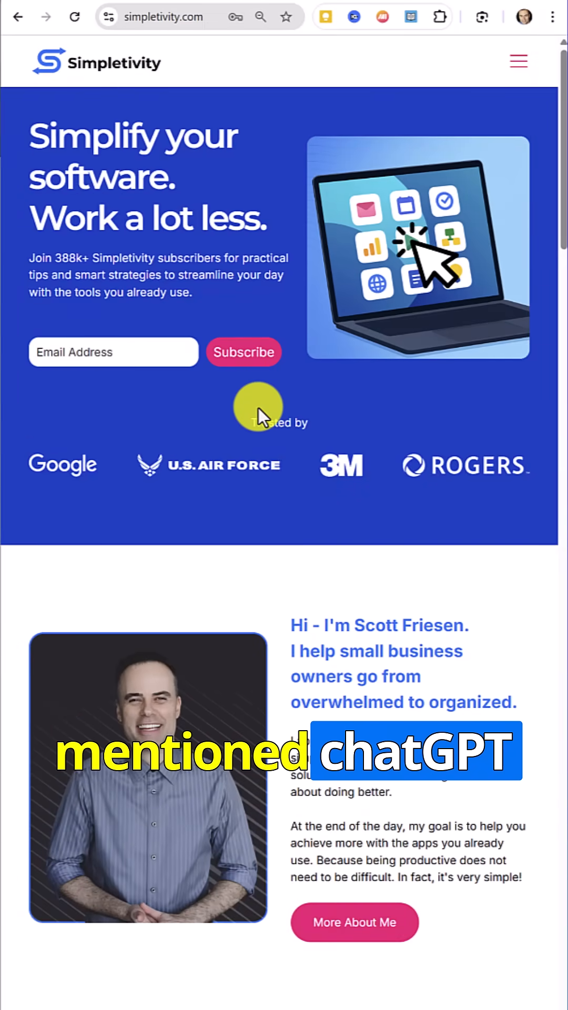
- Search the Simpletivity homepage for 'chat' and then 'scott' to find their matches
scroll(down, 3)
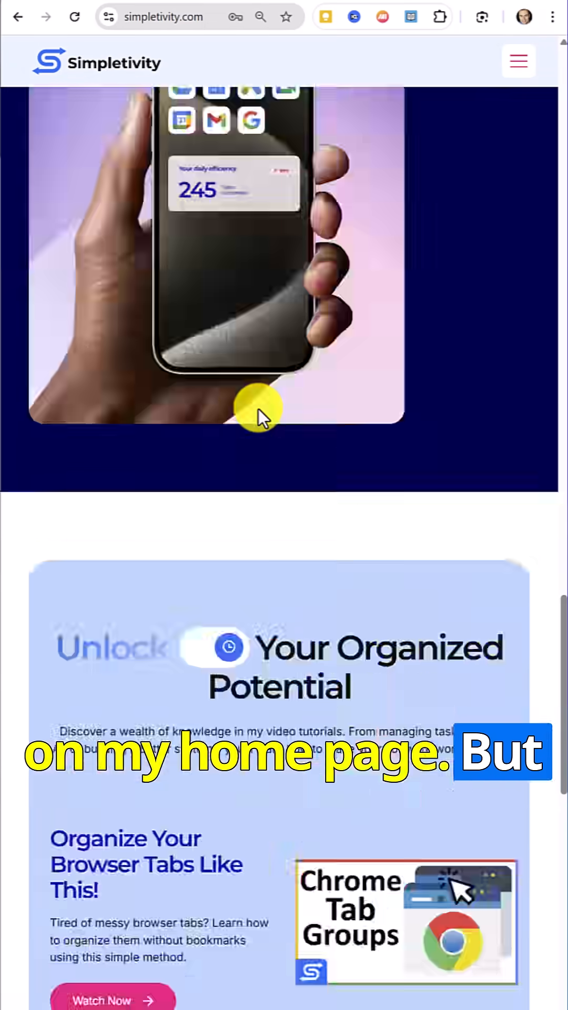
scroll(up, 3)
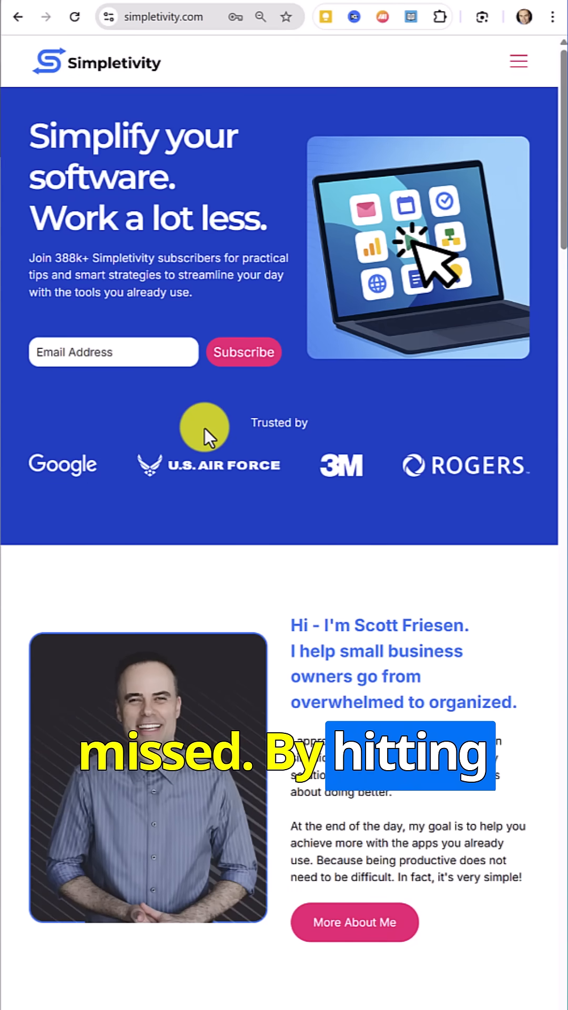
key(ctrl+f)
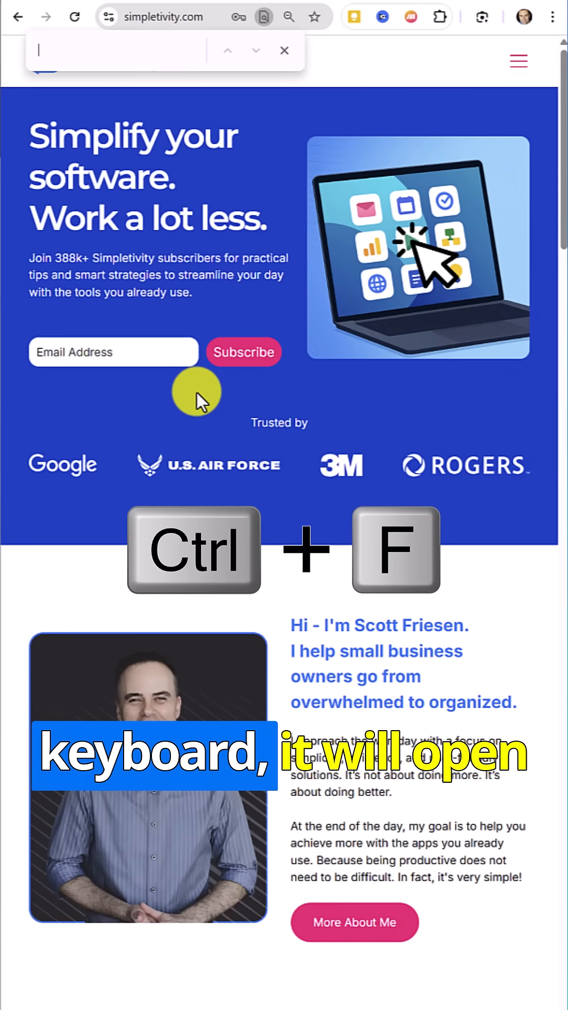
text(chatgpt)
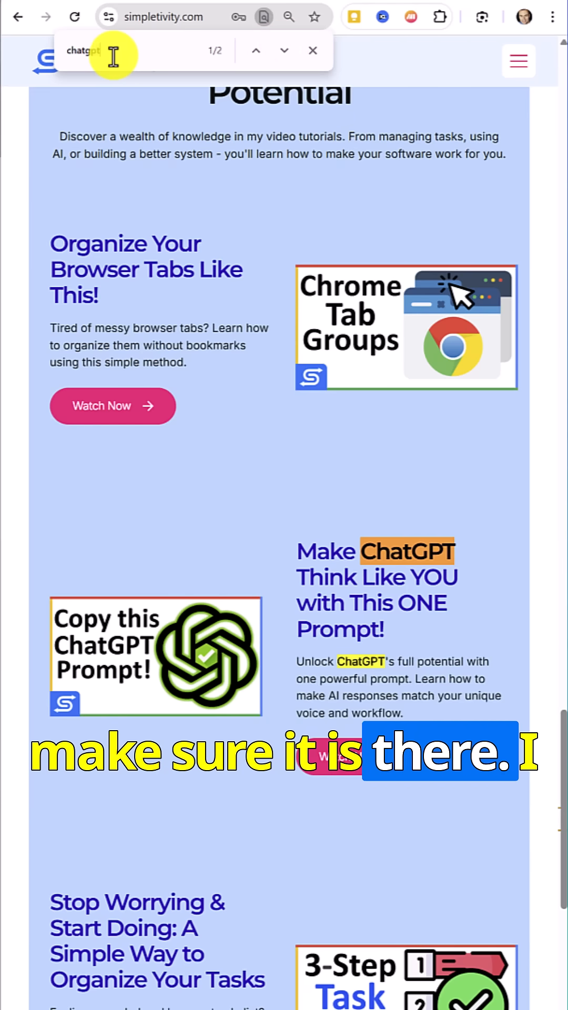
text(scott)
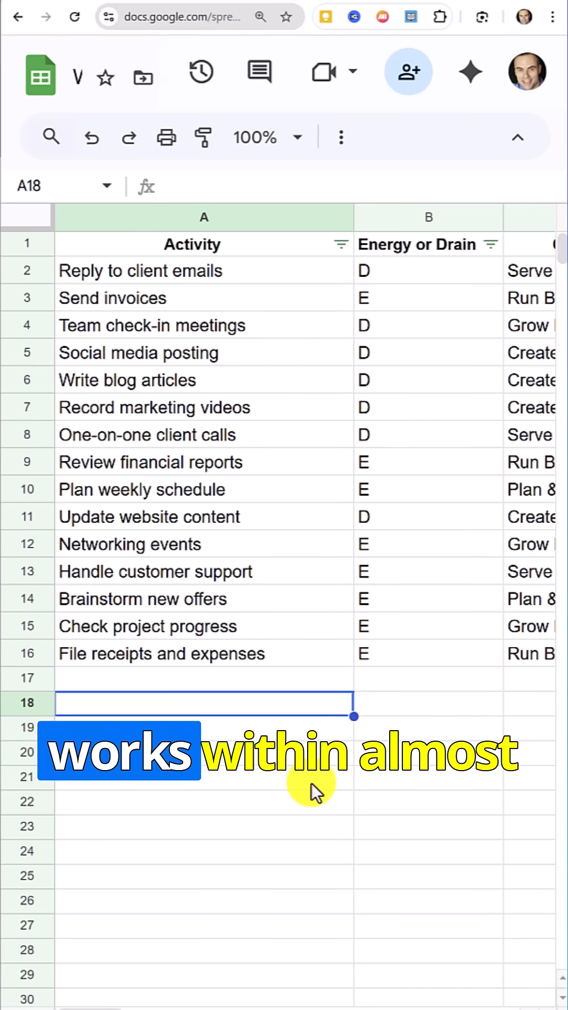
- Search the activity sheet for 'website', reaching 'Update website content' in row 11
key(ctrl+f)
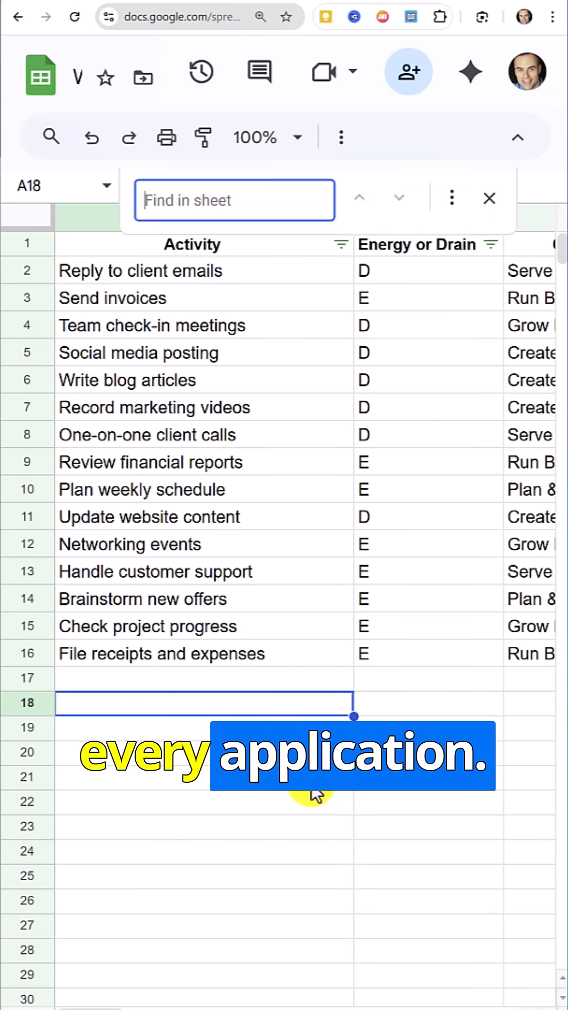
click(488, 198)
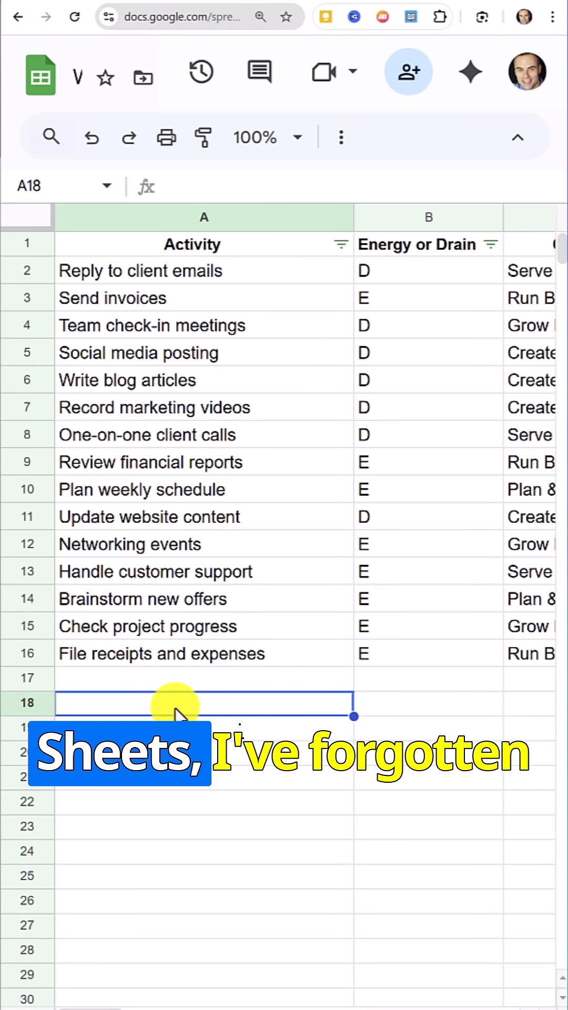
key(Ctrl+f)
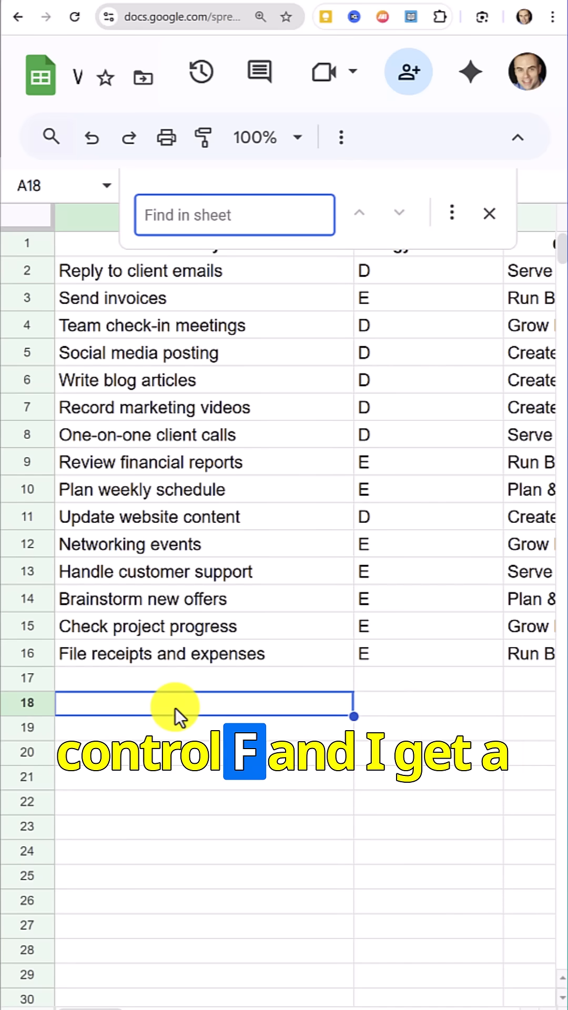
text(website)
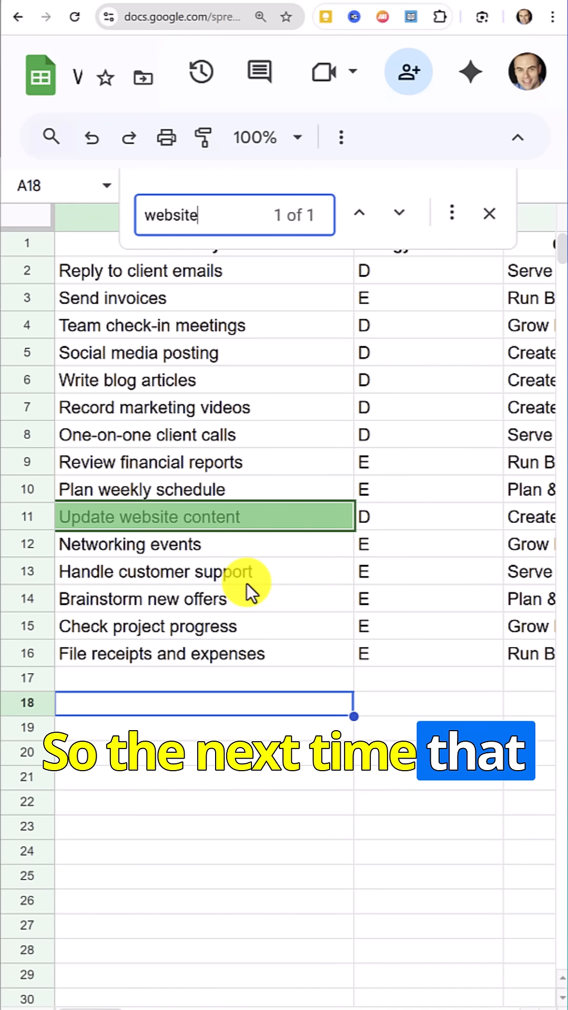
click(488, 213)
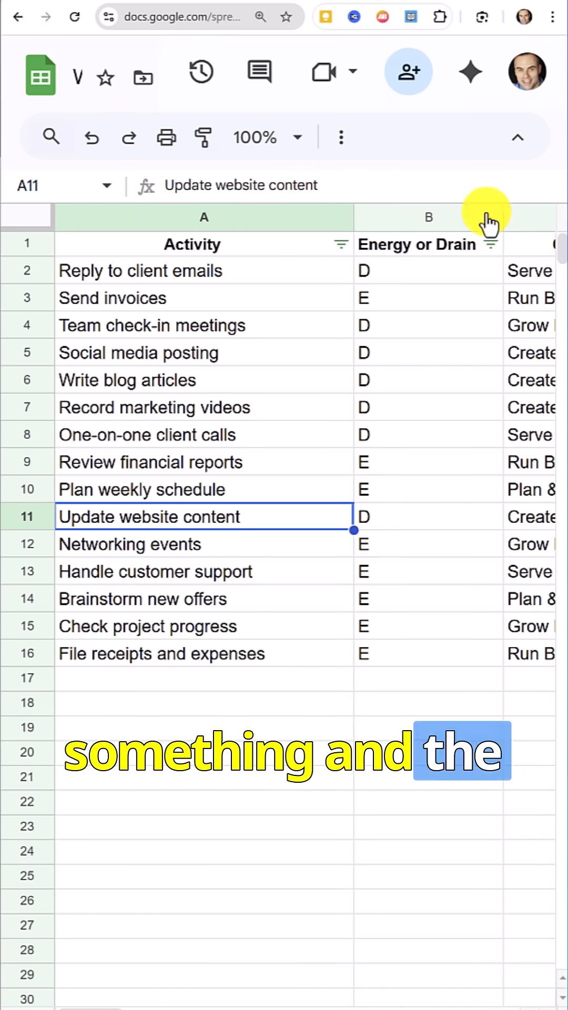